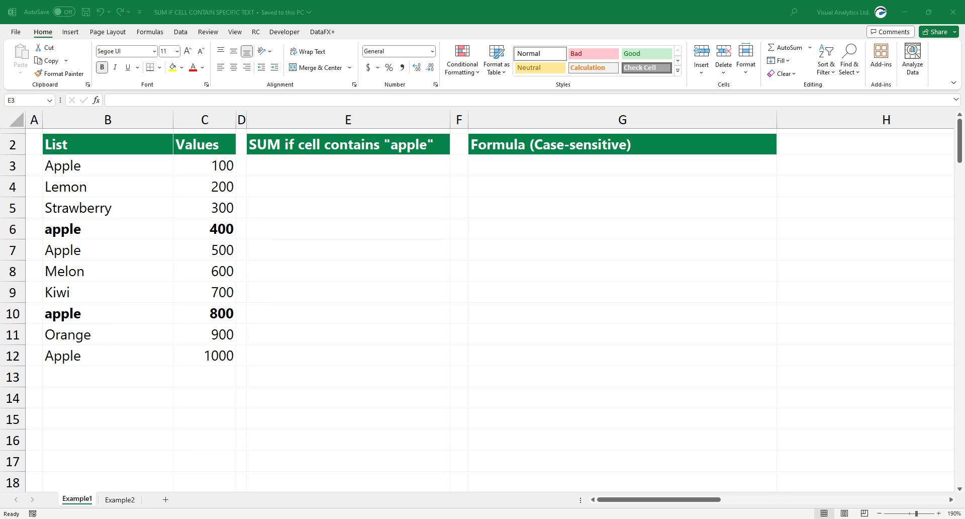
# Enter =SUMTEXT(B3:B12,"apple",C3:C12) in E3 and review the formula returning 1200
pyautogui.click(348, 165)
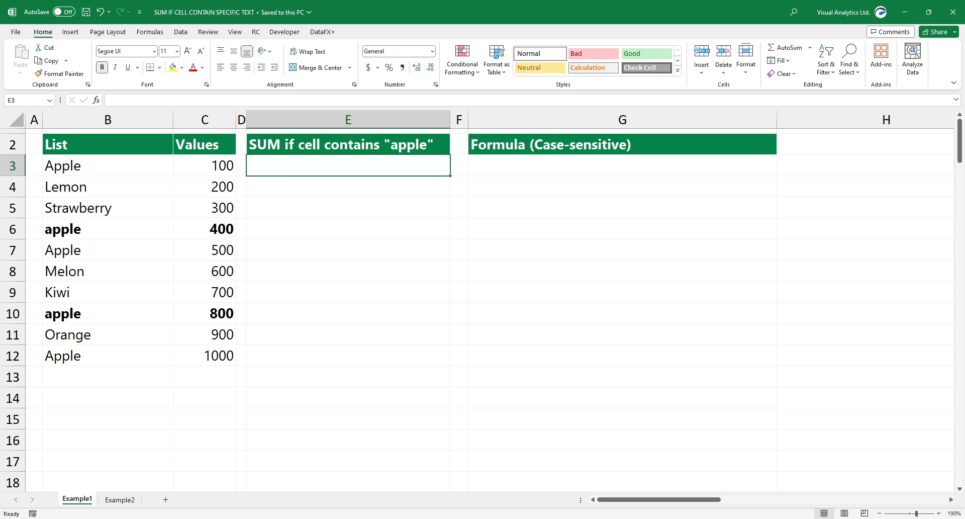
pyautogui.write('=SUMTEXT(B3:B12')
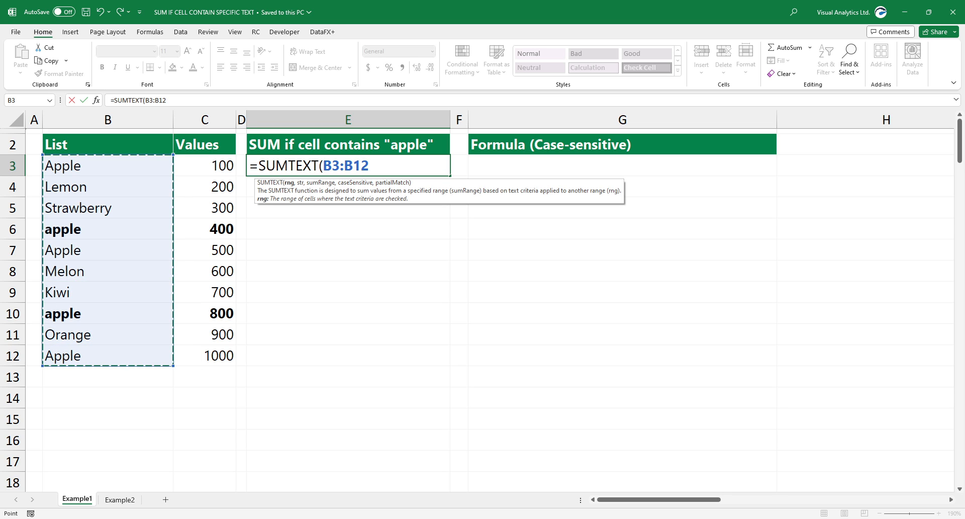
pyautogui.write(',"')
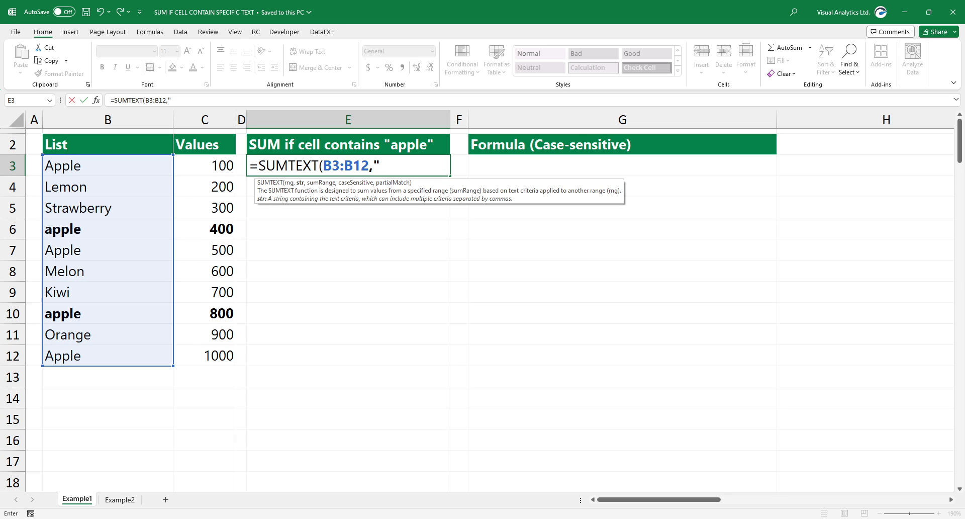
pyautogui.write('apple"')
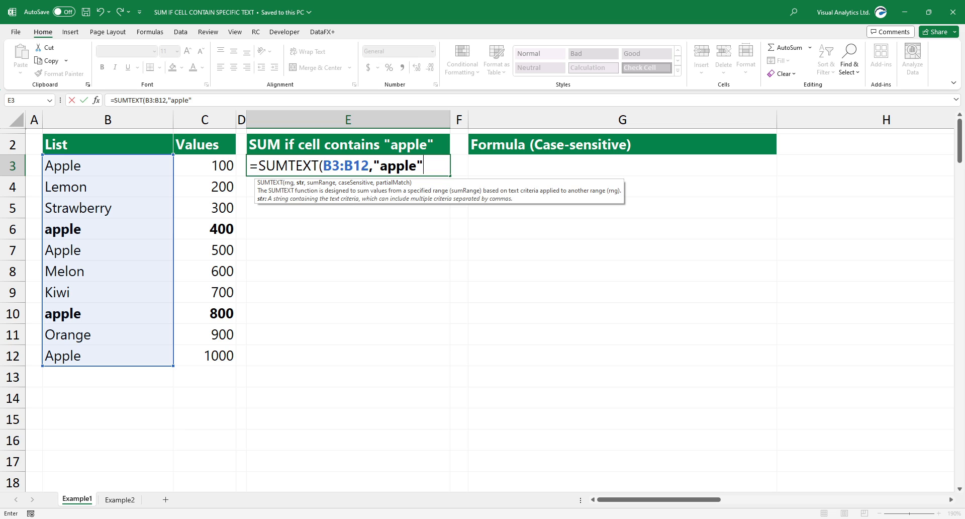
pyautogui.write(',')
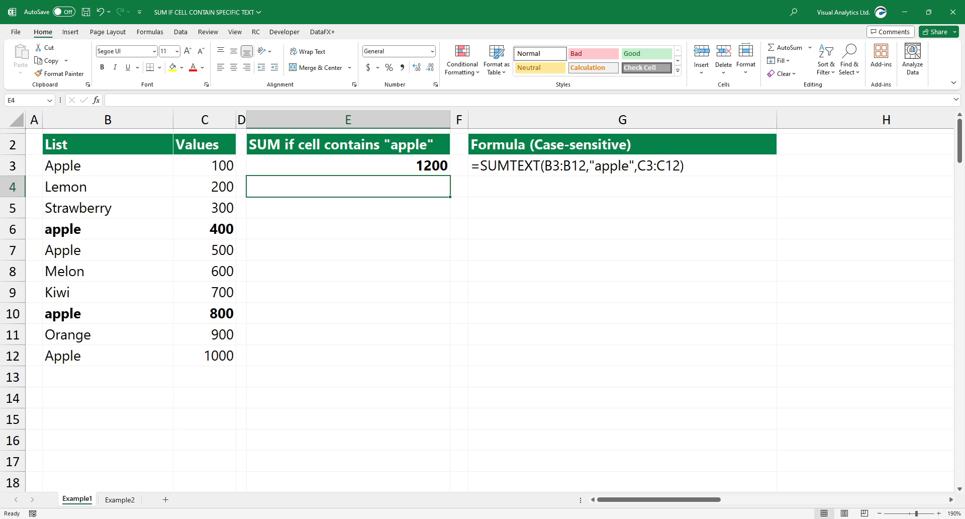
pyautogui.click(348, 165)
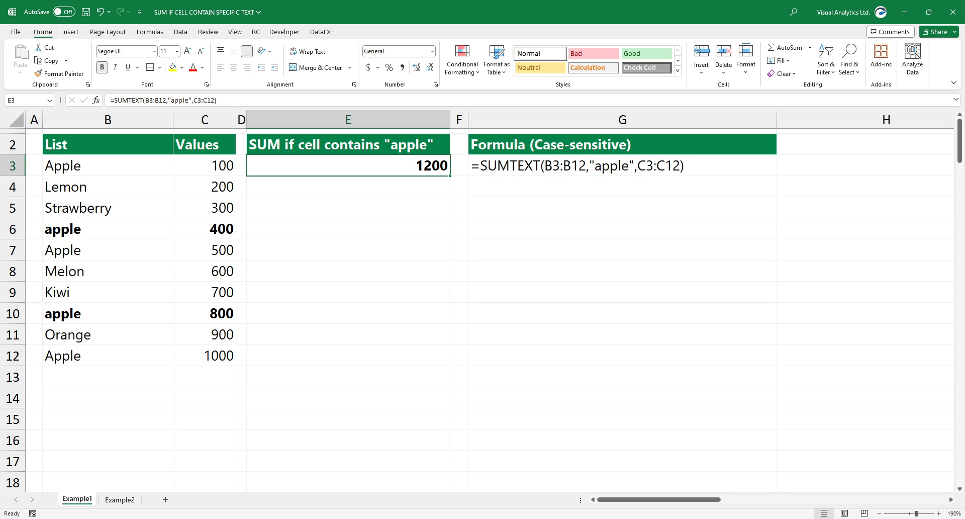
# Go to the Example2 worksheet
pyautogui.click(120, 499)
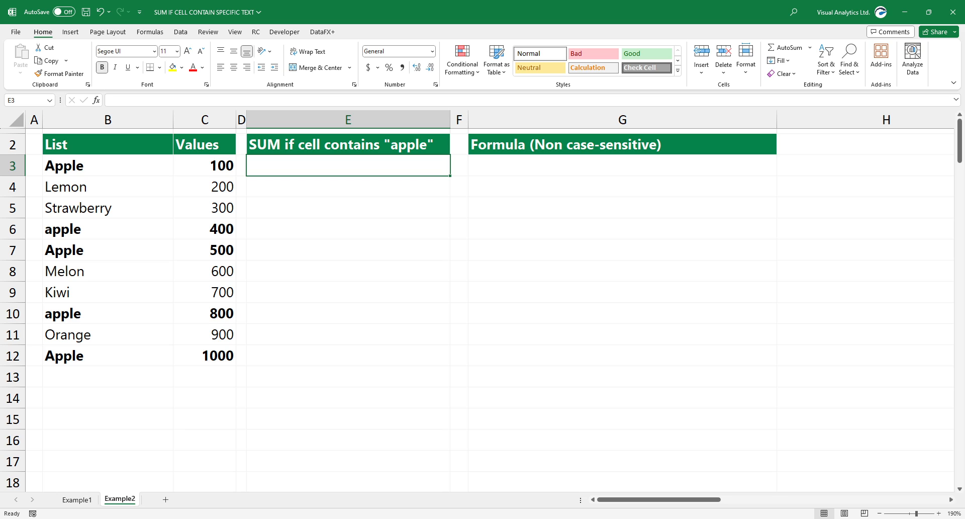
# Enter =SUMTEXT(B3:B12,"apple",C3:C12,0) in E3 to get the non-case-sensitive 2800
pyautogui.write('=SUMTEXT(B3:B12,"apple",C3:C12')
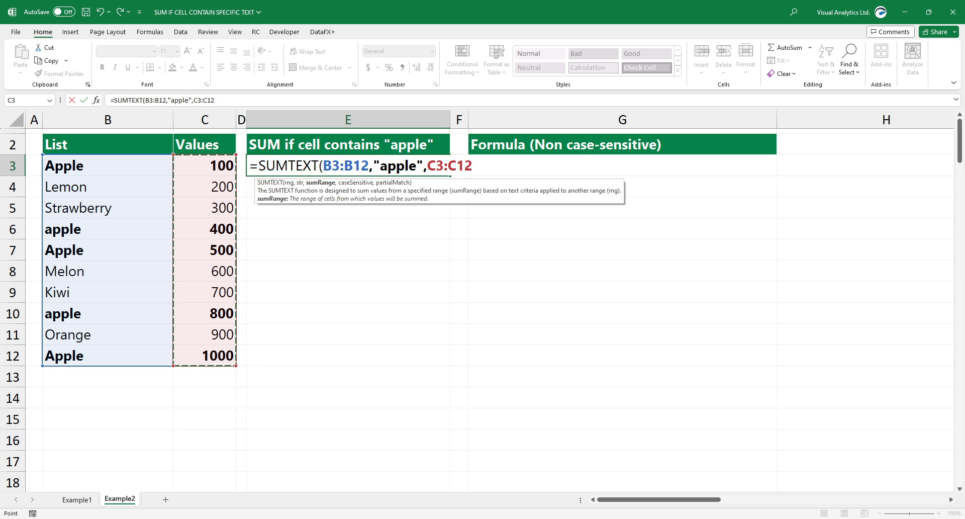
pyautogui.write(',0')
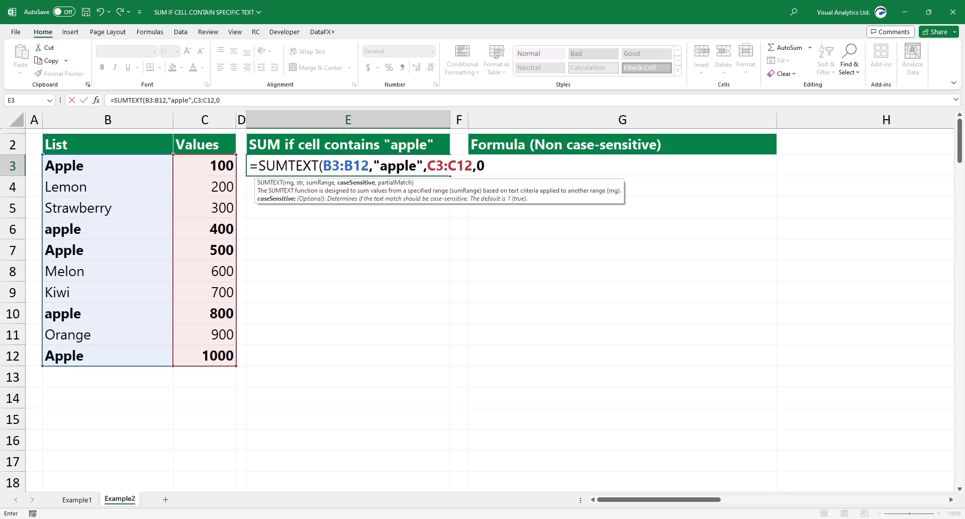
pyautogui.write(')')
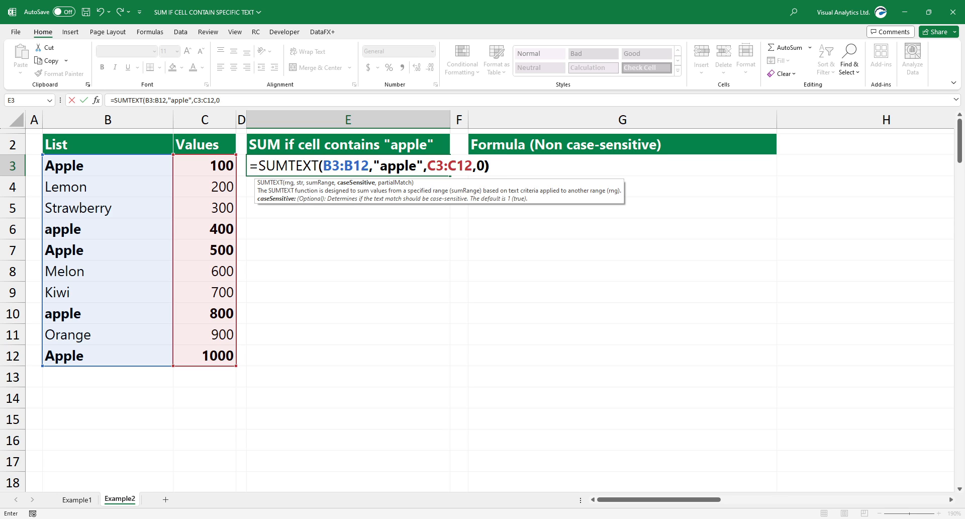
pyautogui.press('Enter')
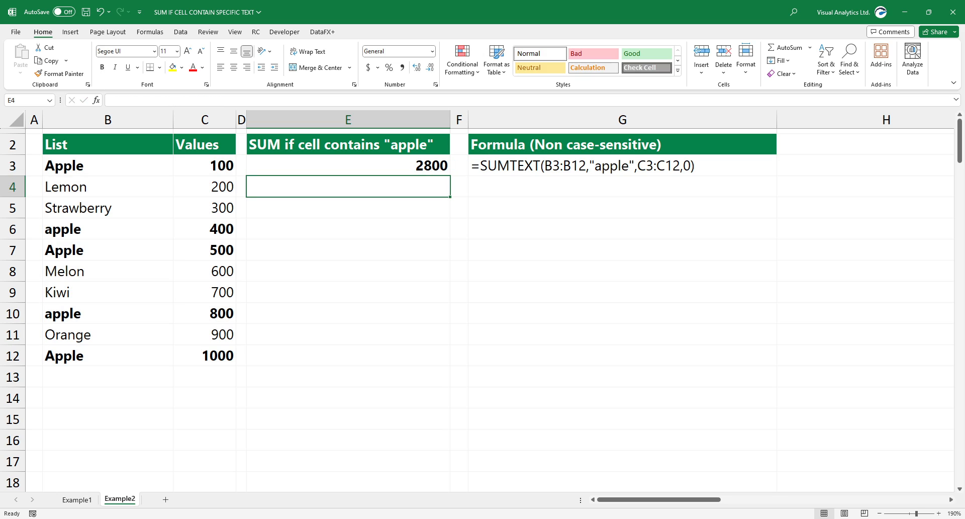
# Review E3's 2800 formula, then show the DataFX+ function categories
pyautogui.click(347, 165)
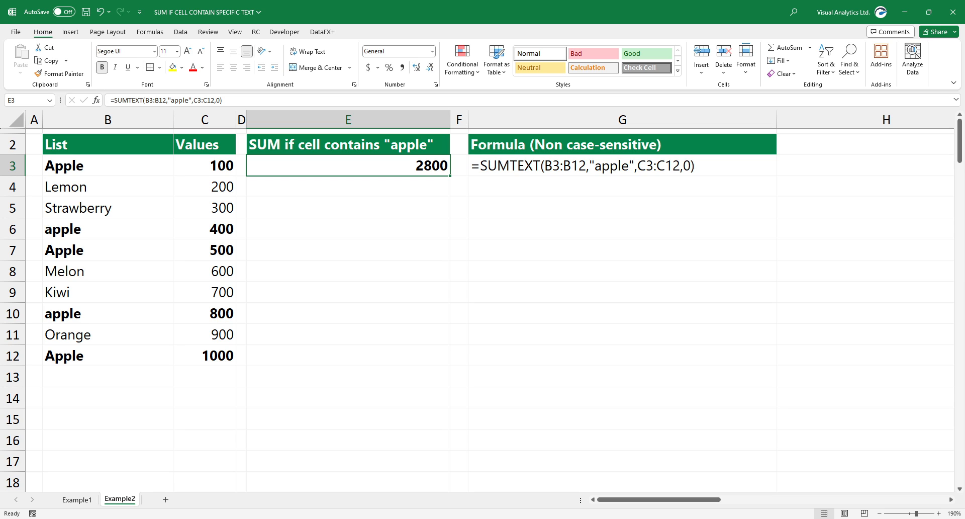
pyautogui.click(322, 32)
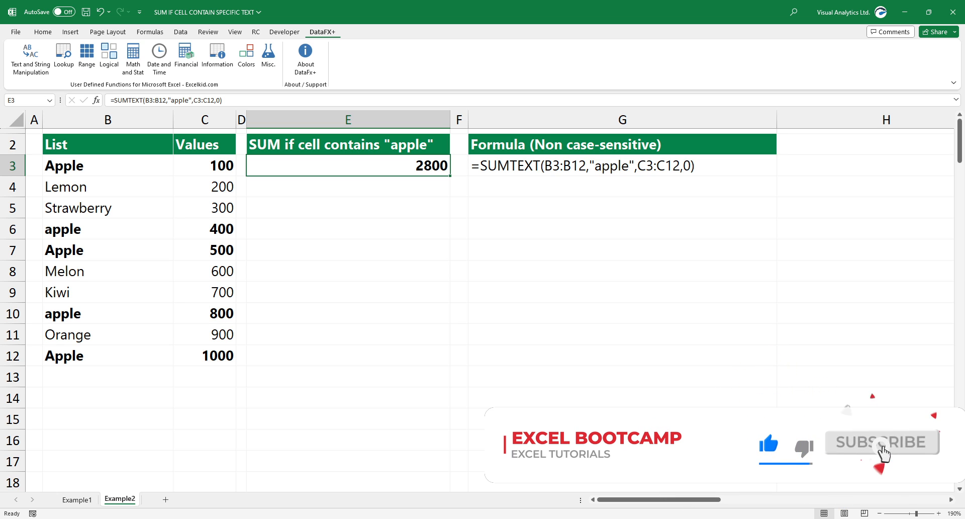
pyautogui.click(882, 441)
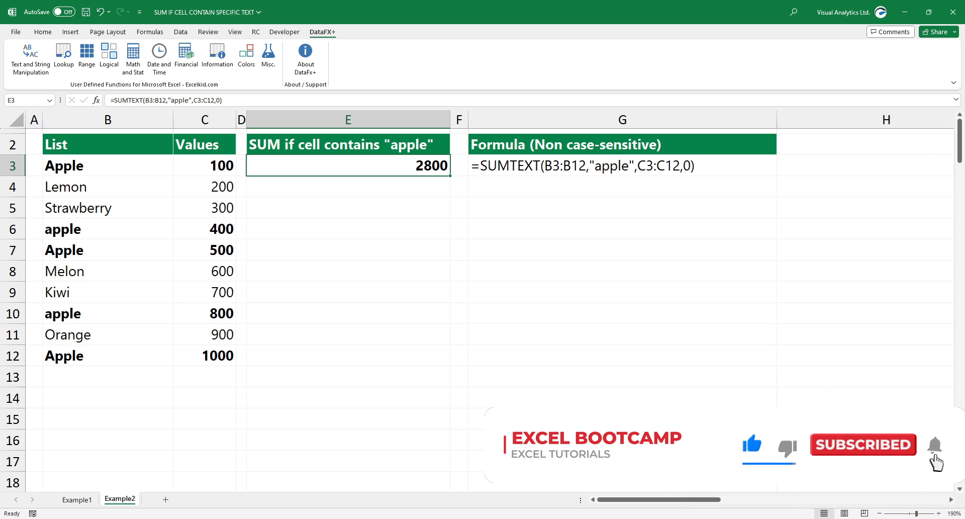